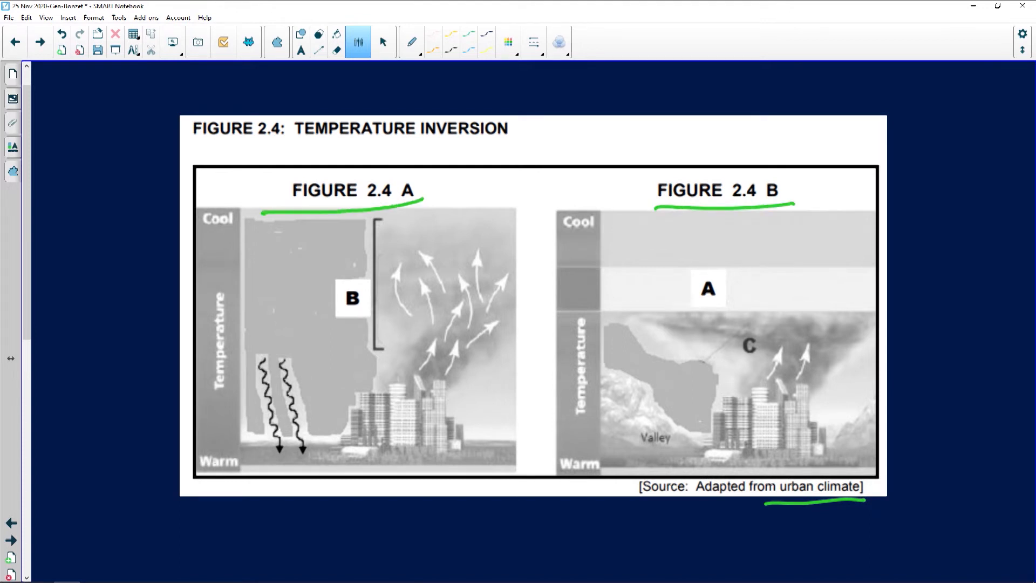
In green, write 'insolation', circle Cool and Warm on both bars, and underline A and Valley
{"action": "scroll", "scroll_direction": "up", "scroll_amount": 3}
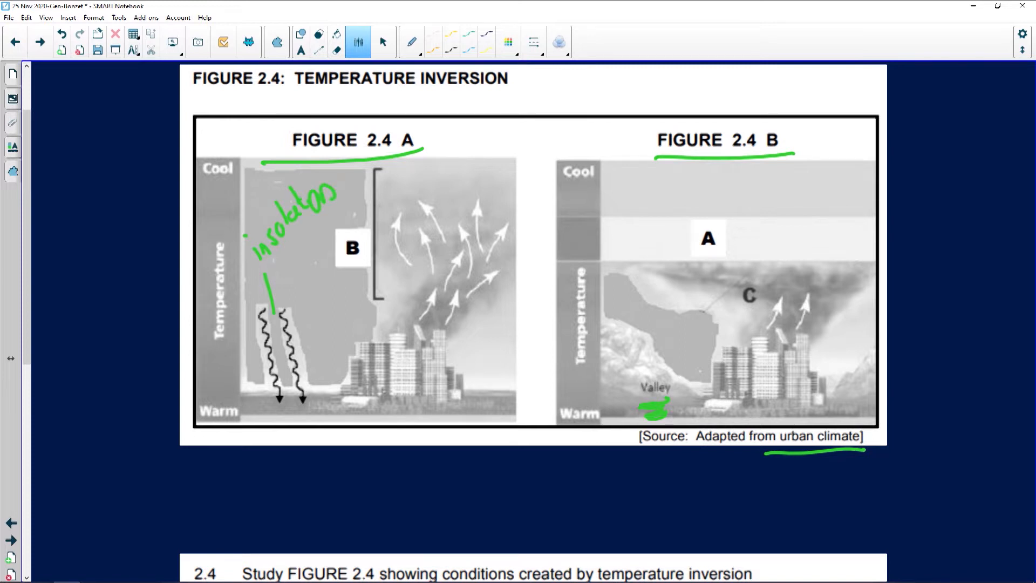
{"action": "left_click", "coordinate": [225, 428]}
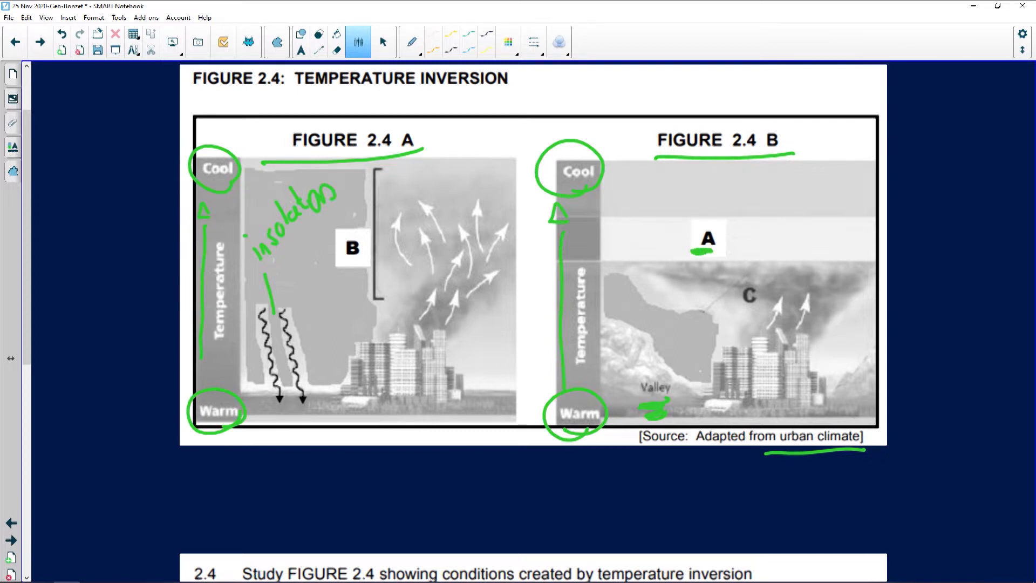
Underline B and C in green, then in red bound layer A and write inversion, heat, CBD, smog
{"action": "left_click", "coordinate": [352, 260]}
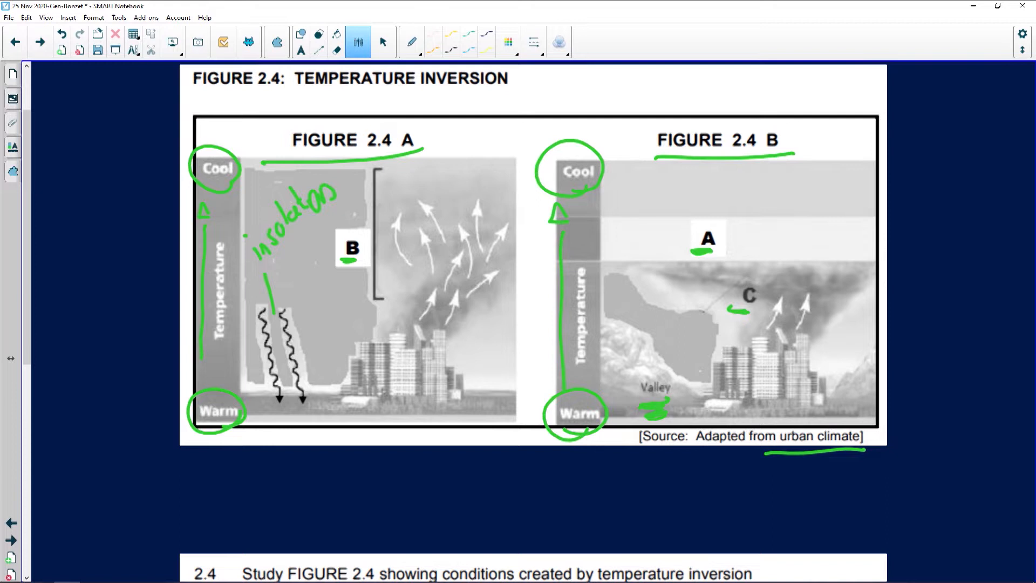
{"action": "left_click", "coordinate": [508, 41]}
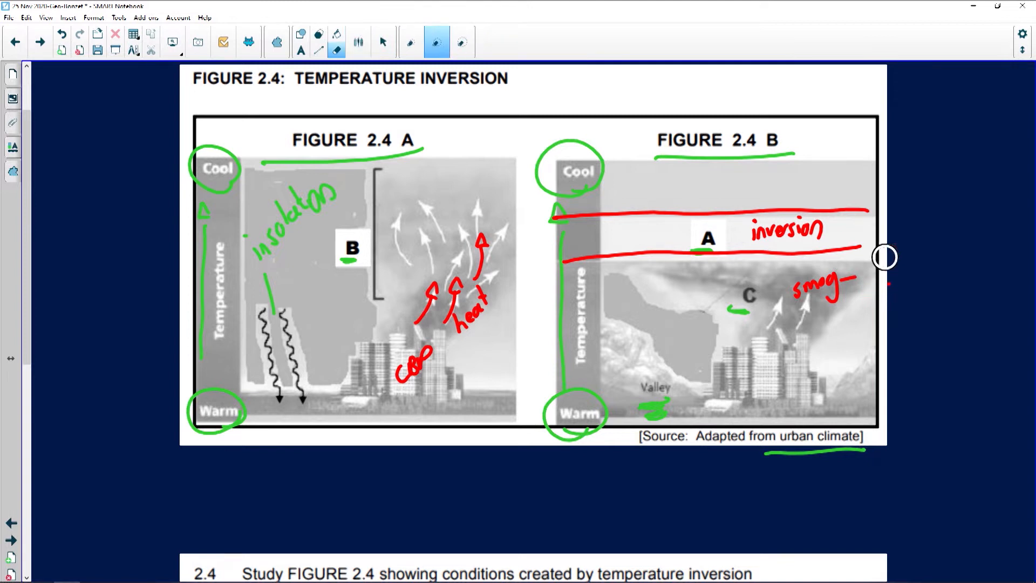
Write '– pollution + fog' in red after smog and circle Valley in Figure 2.4 B
{"action": "left_click", "coordinate": [508, 41]}
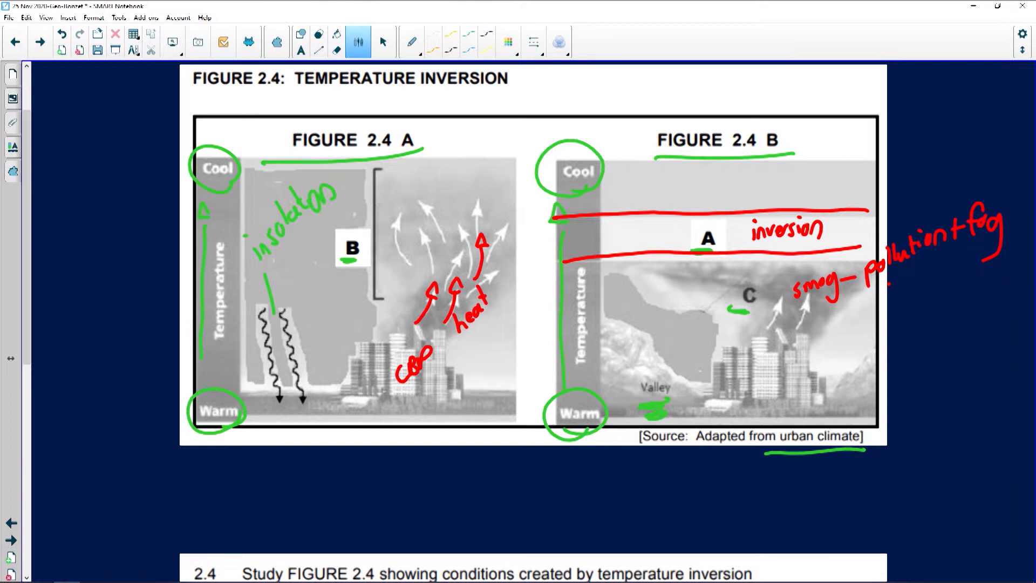
{"action": "left_click", "coordinate": [657, 267]}
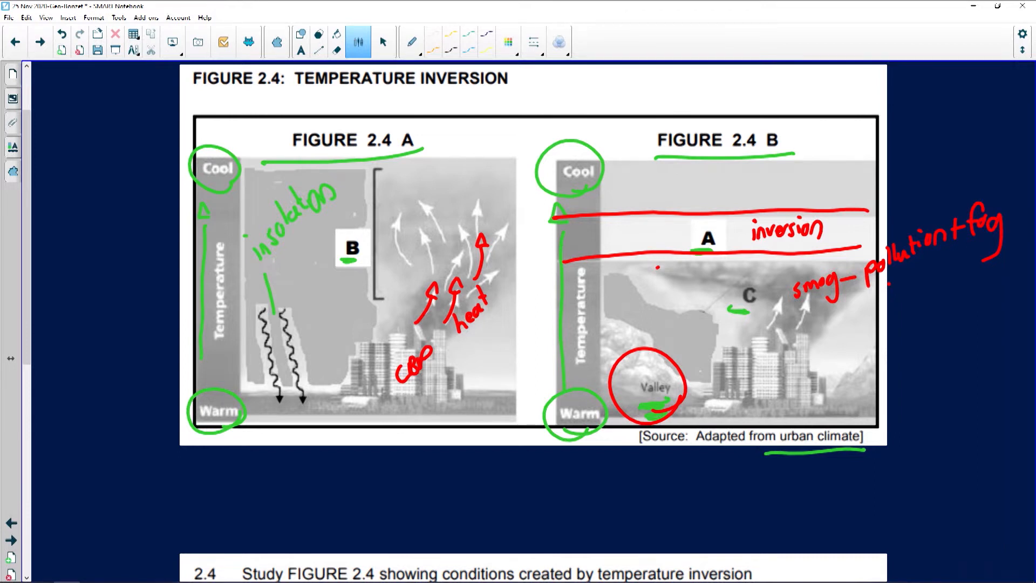
Draw two green U-shaped valley profiles labelled Day and Night below question 2.4.6
{"action": "scroll", "scroll_direction": "down", "scroll_amount": 3}
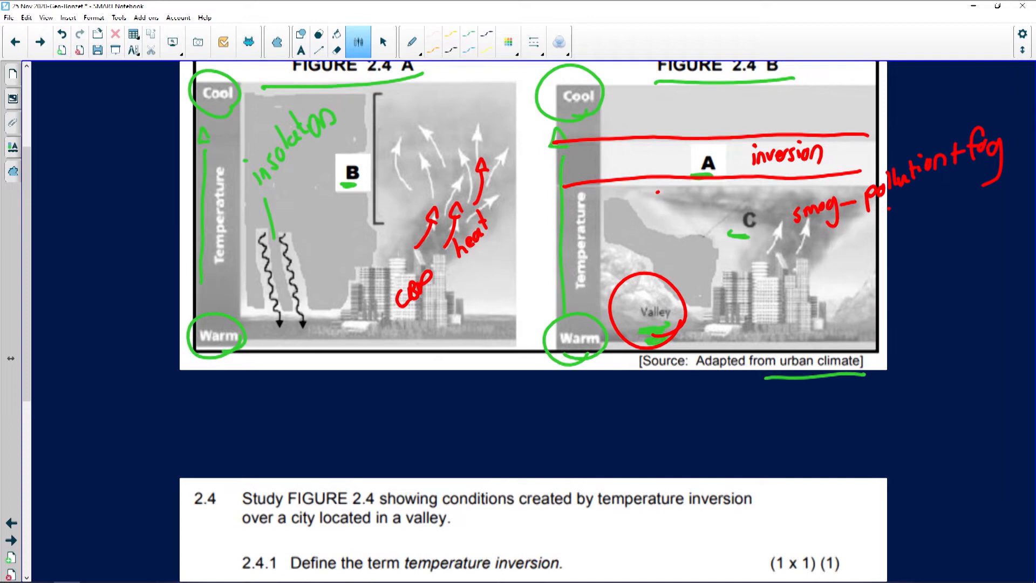
{"action": "scroll", "scroll_direction": "down", "scroll_amount": 3}
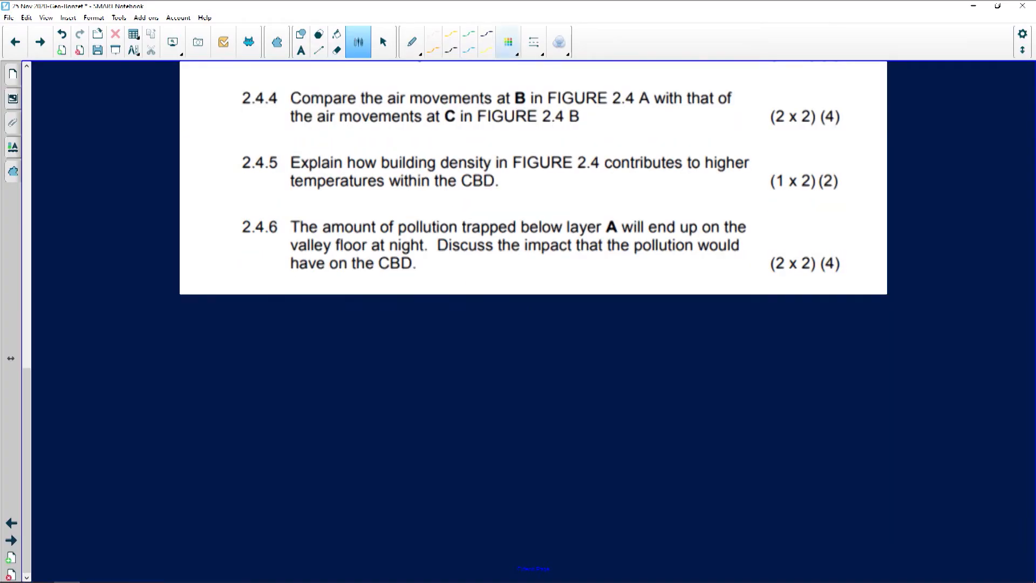
{"action": "left_click", "coordinate": [507, 41]}
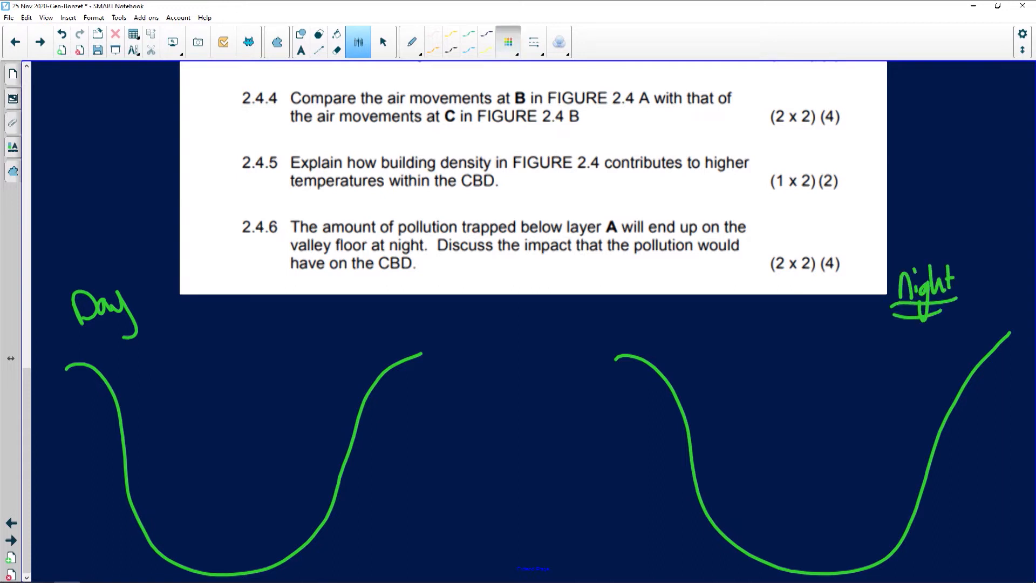
Draw red arrows up both slopes of the Day valley labelled 'anabatic breezes'
{"action": "left_click", "coordinate": [508, 42]}
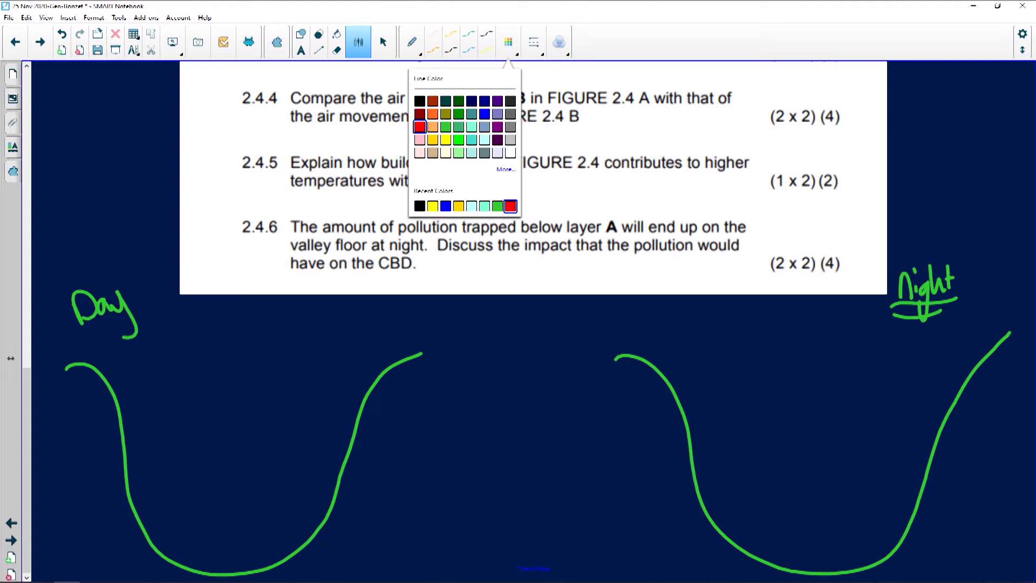
{"action": "left_click", "coordinate": [509, 206]}
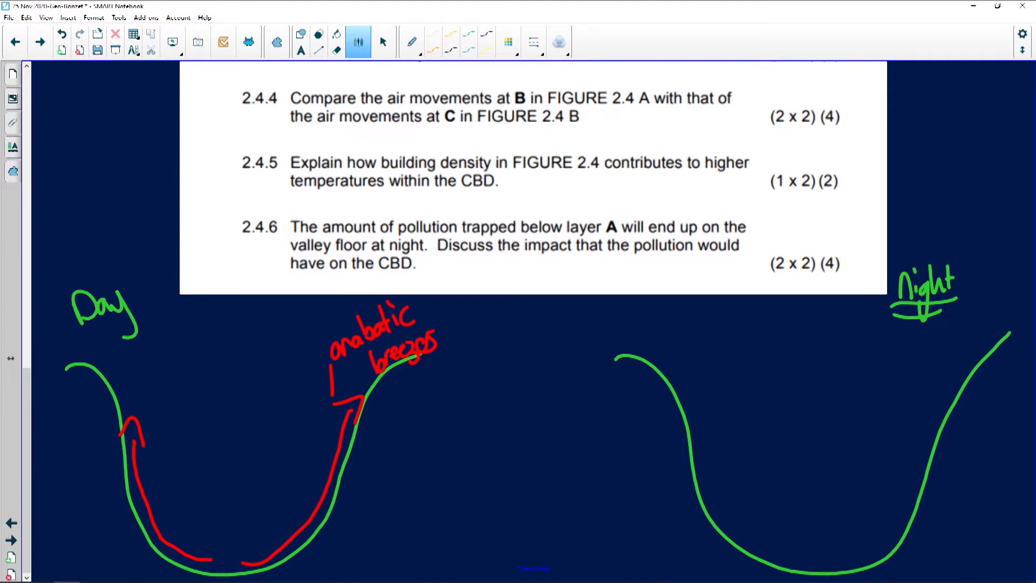
{"action": "left_click", "coordinate": [508, 42]}
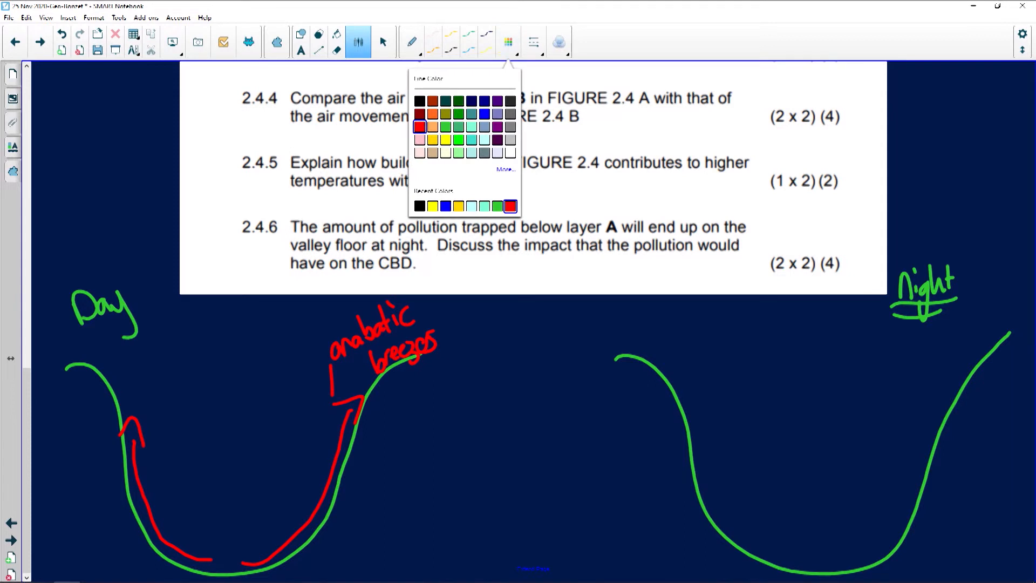
Add light-blue downslope arrows labelled 'katabatic' and two red horizontal lines across the Night valley
{"action": "left_click", "coordinate": [484, 139]}
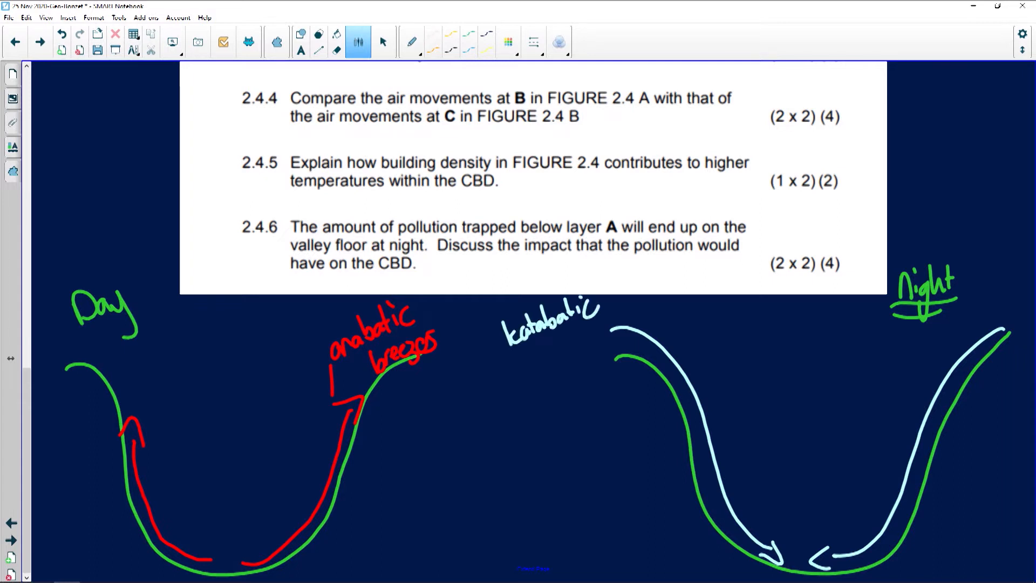
{"action": "scroll", "scroll_direction": "down", "scroll_amount": 3}
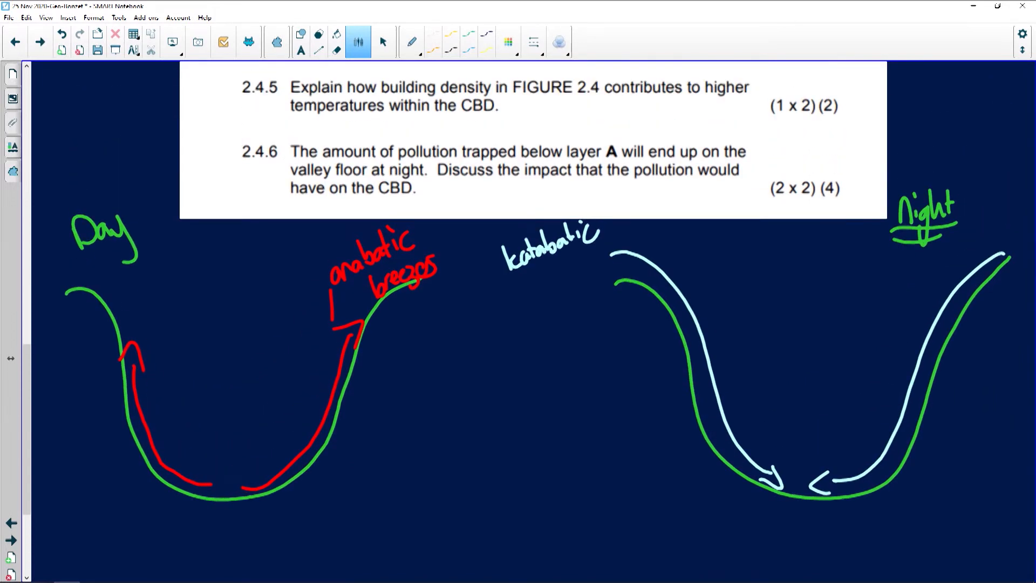
{"action": "left_click", "coordinate": [508, 41]}
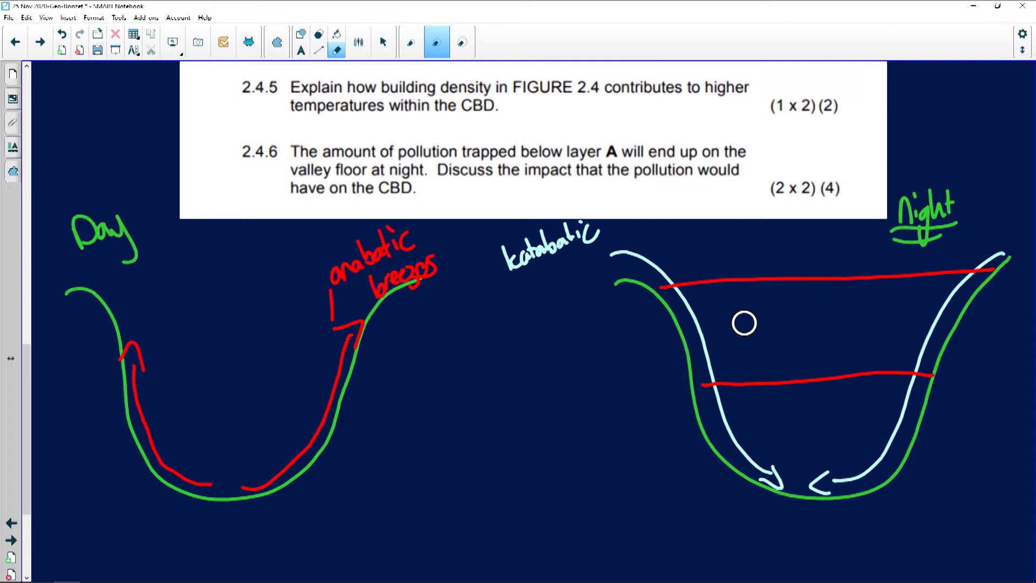
Write 'thermal belt inversion' in red between the Night valley's two red lines
{"action": "left_click", "coordinate": [359, 41]}
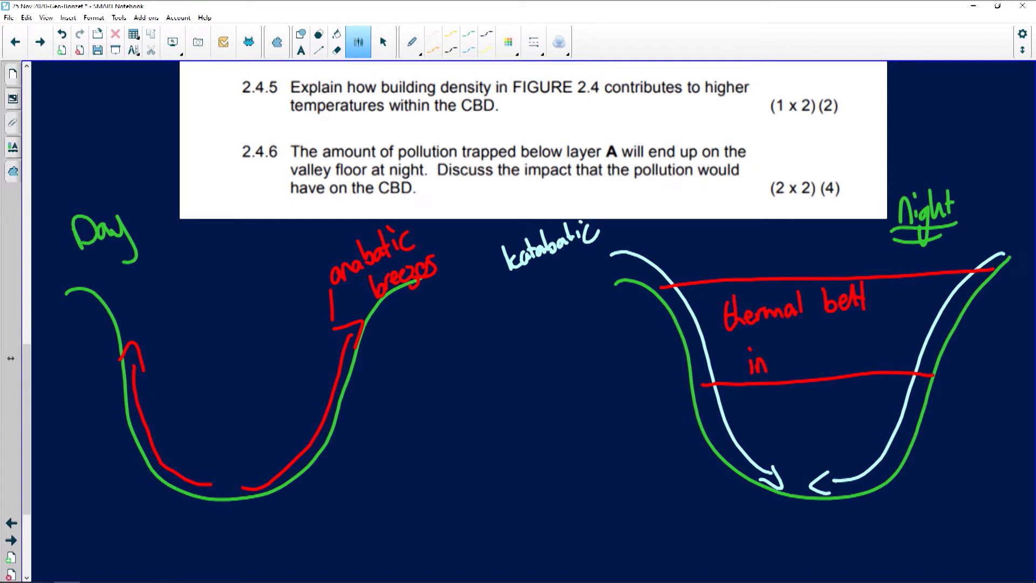
{"action": "type", "text": "inversion"}
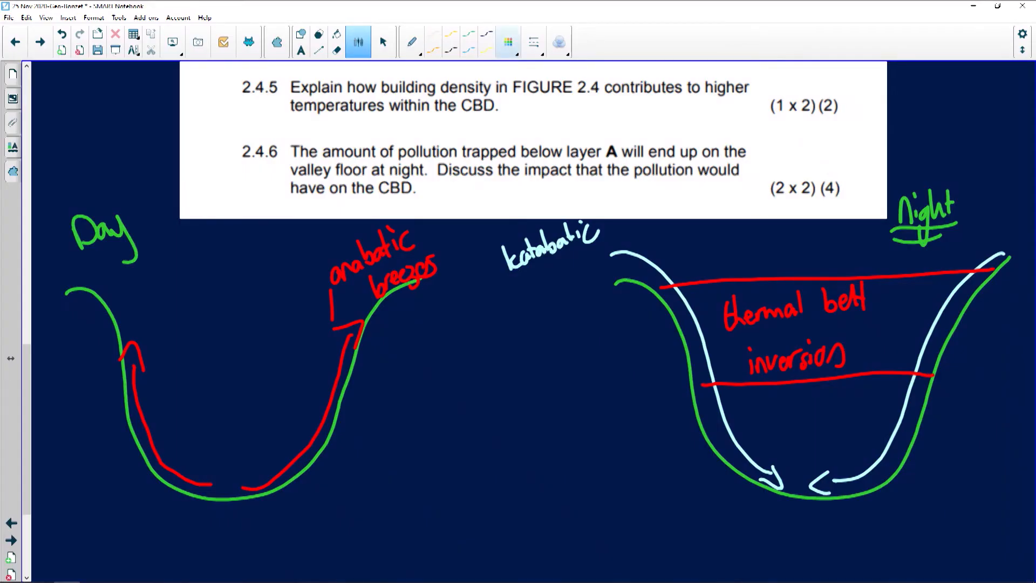
{"action": "left_click", "coordinate": [508, 41]}
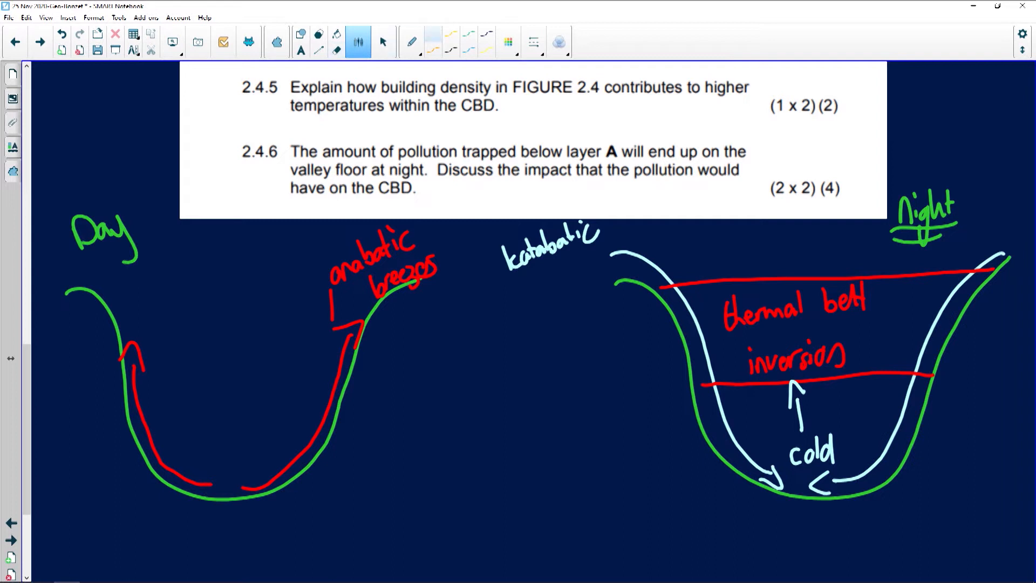
Write 'warm' in the Night valley, circle its floor as 'frost pocket', and mark X on both slopes
{"action": "left_click", "coordinate": [508, 42]}
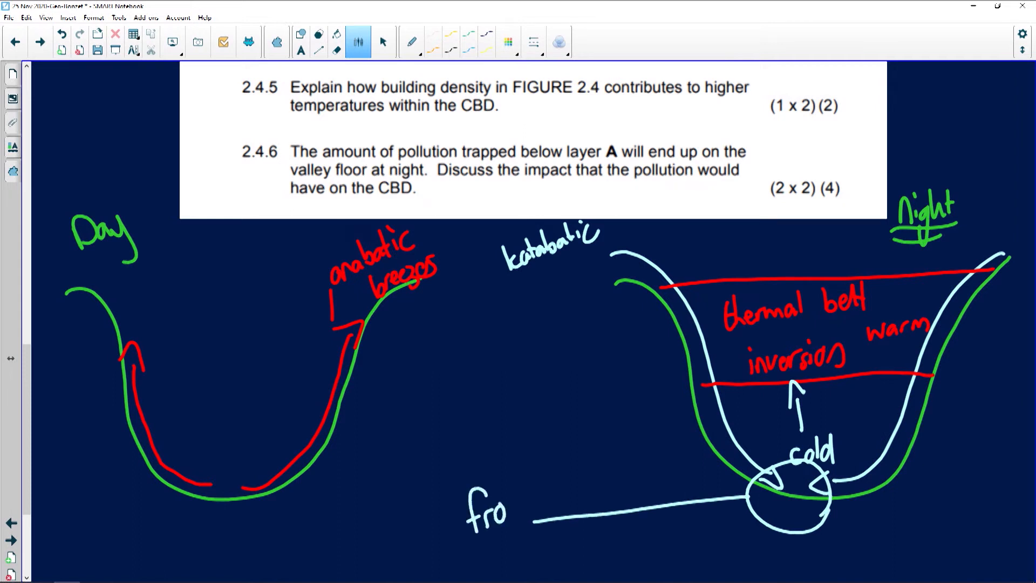
{"action": "type", "text": "frost pocket"}
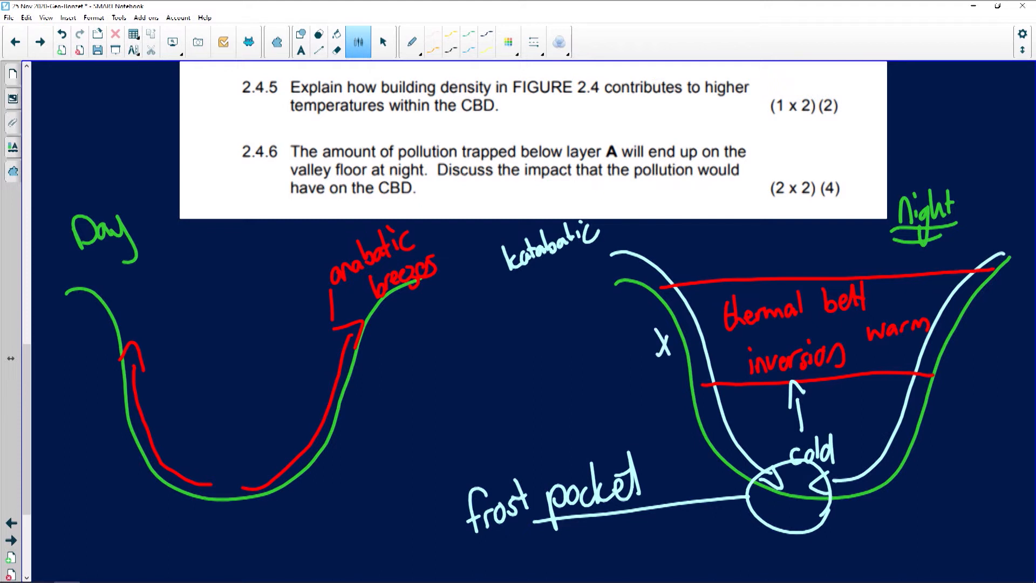
{"action": "left_click", "coordinate": [968, 341]}
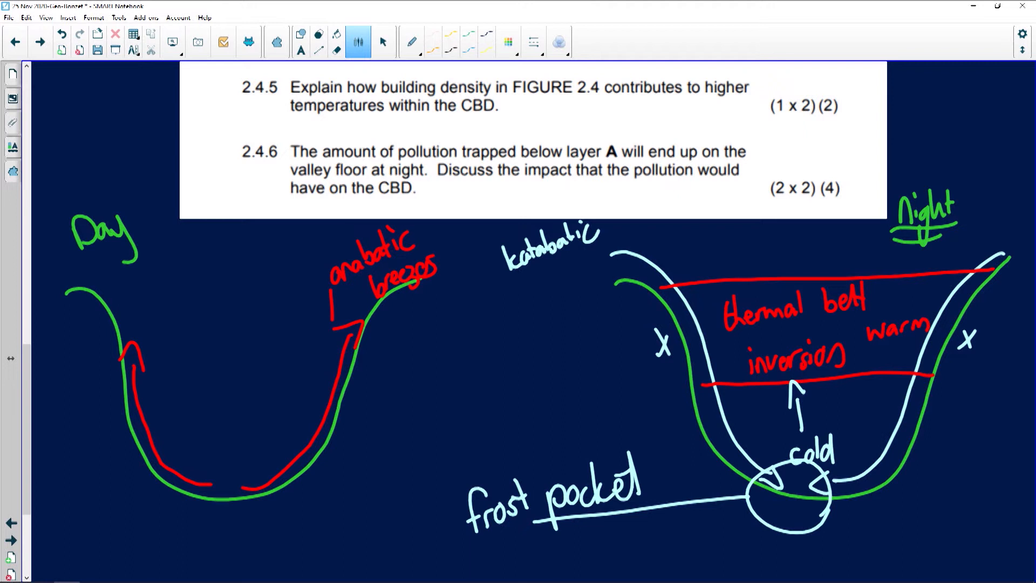
{"action": "left_click", "coordinate": [509, 42]}
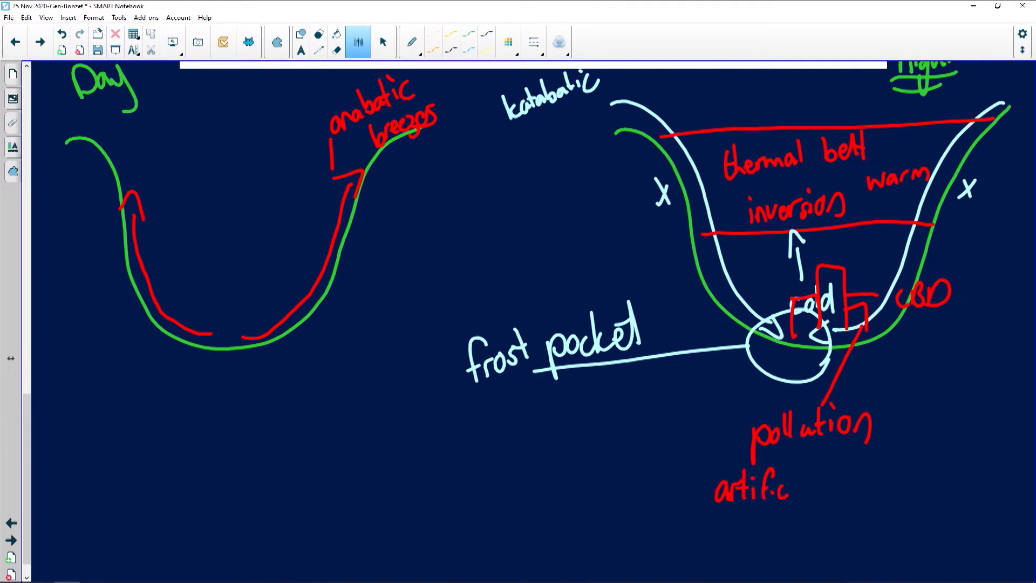
Sketch red CBD buildings on the valley floor noting 'pollution' and 'artificial heat'
{"action": "type", "text": "al hea"}
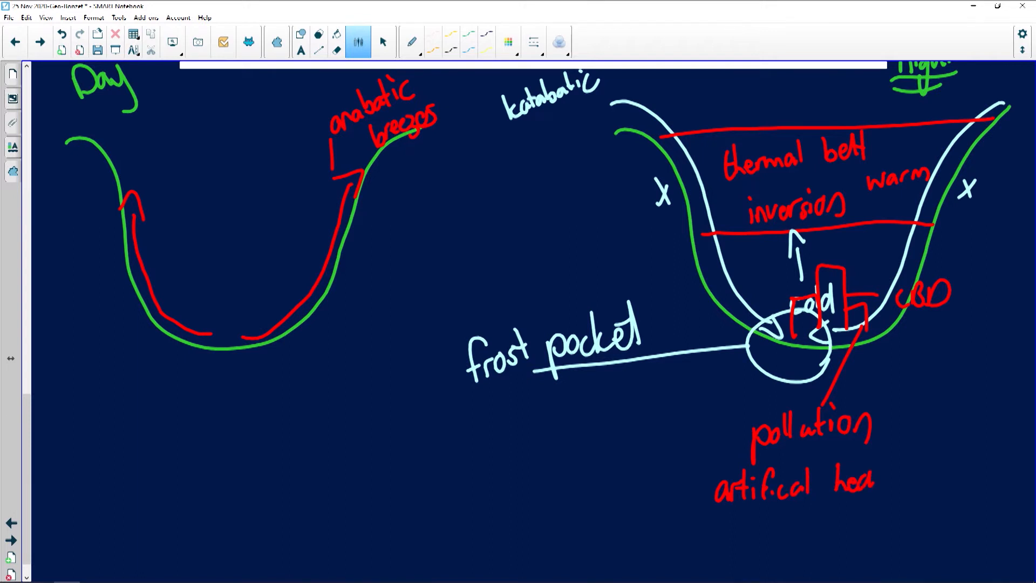
{"action": "scroll", "scroll_direction": "up", "scroll_amount": 3}
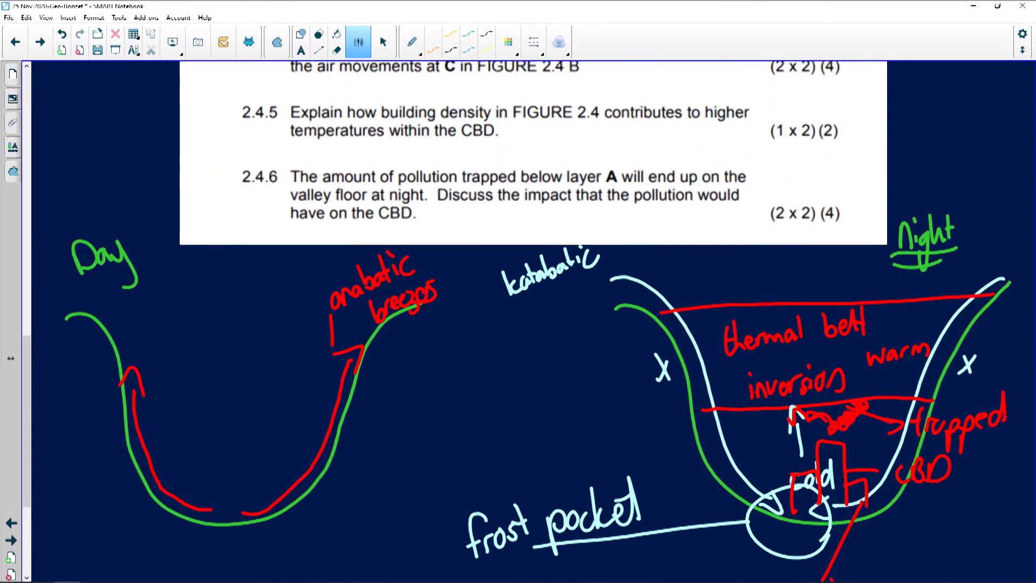
Draw red pollution scribbles and arrows beneath the inversion line and label them 'trapped'
{"action": "scroll", "scroll_direction": "down", "scroll_amount": 3}
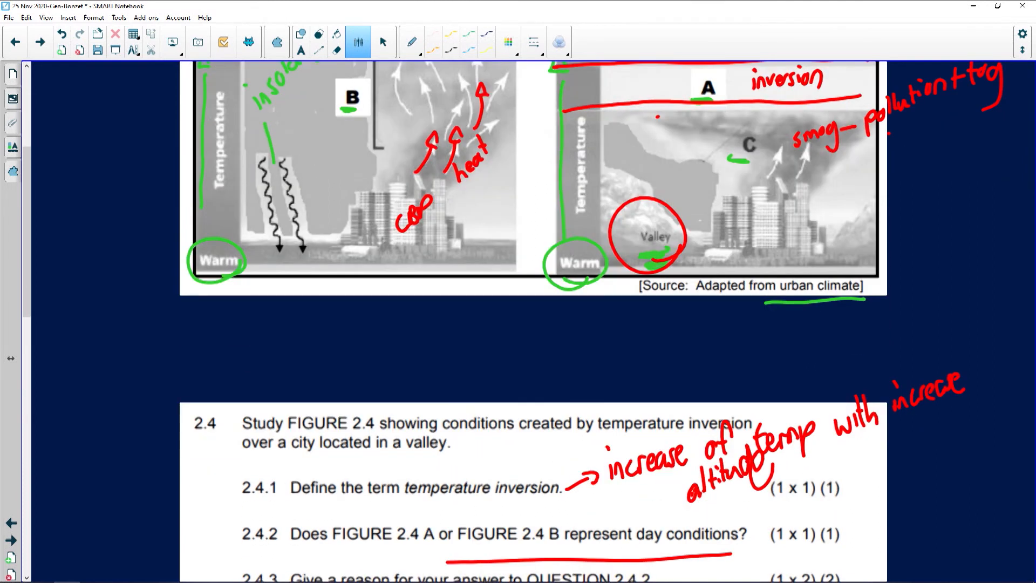
Scroll the page to show questions 2.4.3 and 2.4.4 below 2.4.2
{"action": "scroll", "scroll_direction": "down", "scroll_amount": 3}
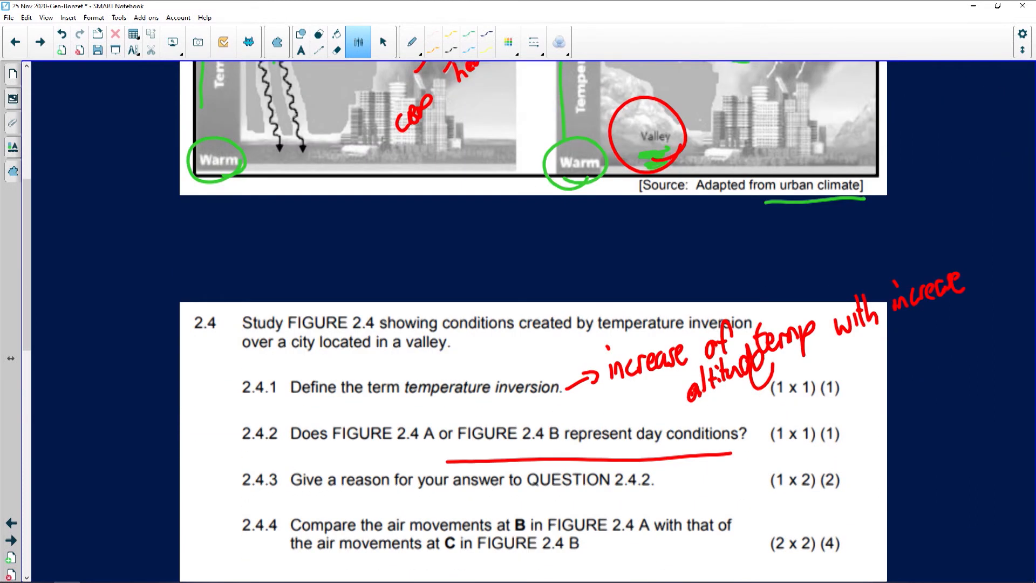
Circle the FIGURE 2.4 A heading and trace its insolation and radiation arrows in red
{"action": "scroll", "scroll_direction": "up", "scroll_amount": 3}
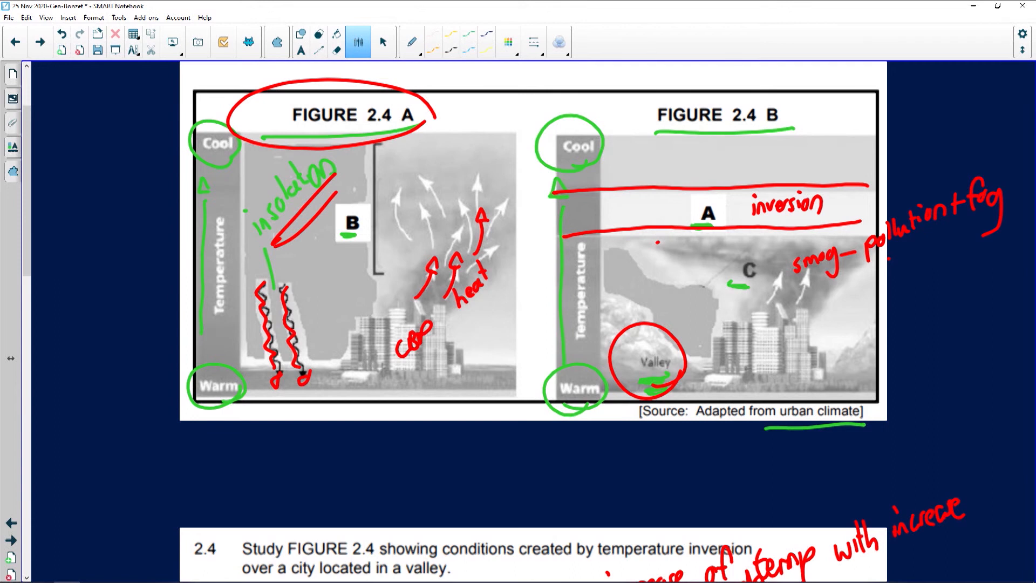
{"action": "scroll", "scroll_direction": "down", "scroll_amount": 3}
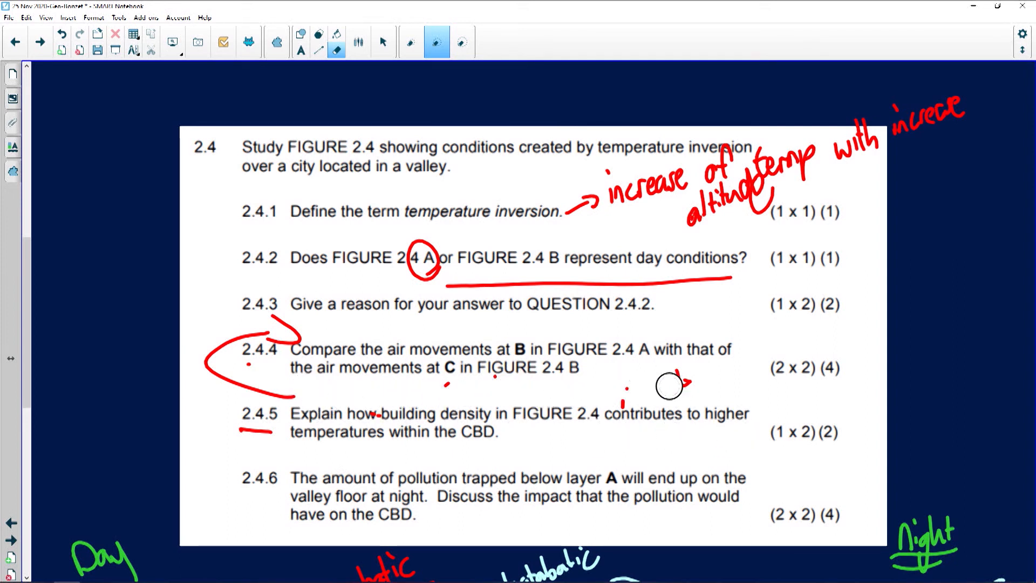
Erase the stray ink near question 2.4.4 and draw red updraft arrows at B
{"action": "left_click", "coordinate": [359, 41]}
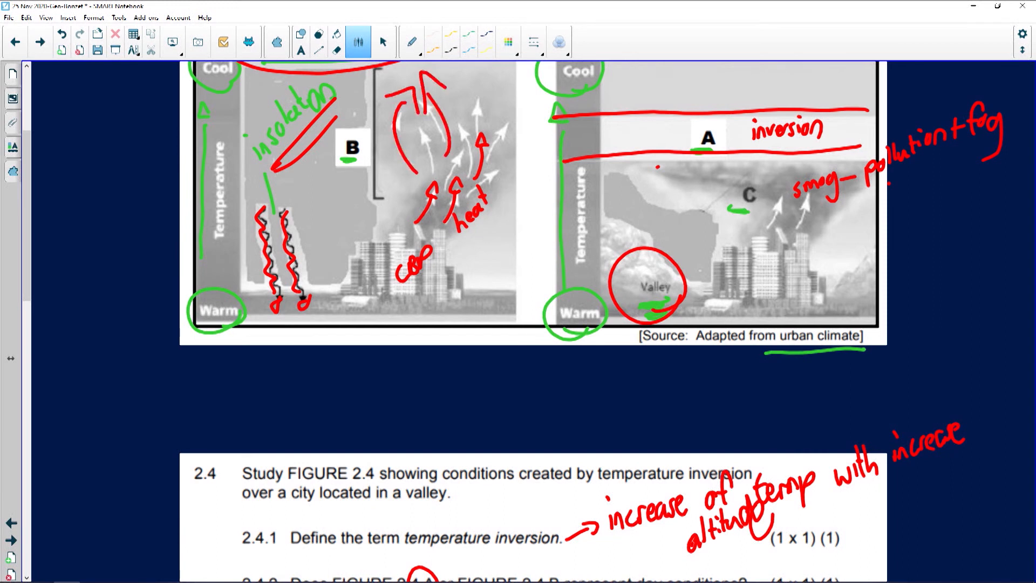
Circle label C and write 'B: stronger updrafts, more convection' below the figures
{"action": "scroll", "scroll_direction": "up", "scroll_amount": 3}
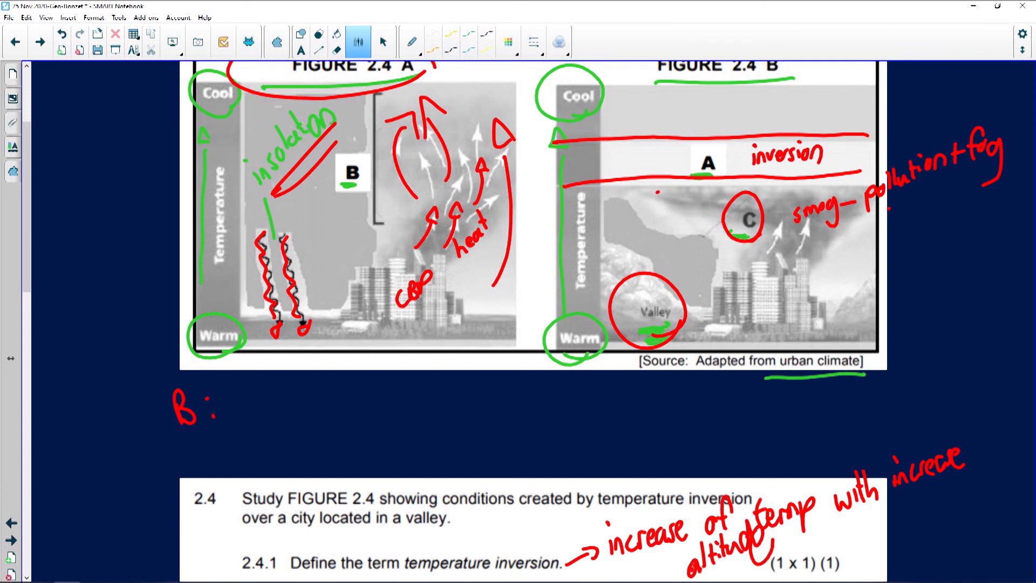
{"action": "type", "text": "sl"}
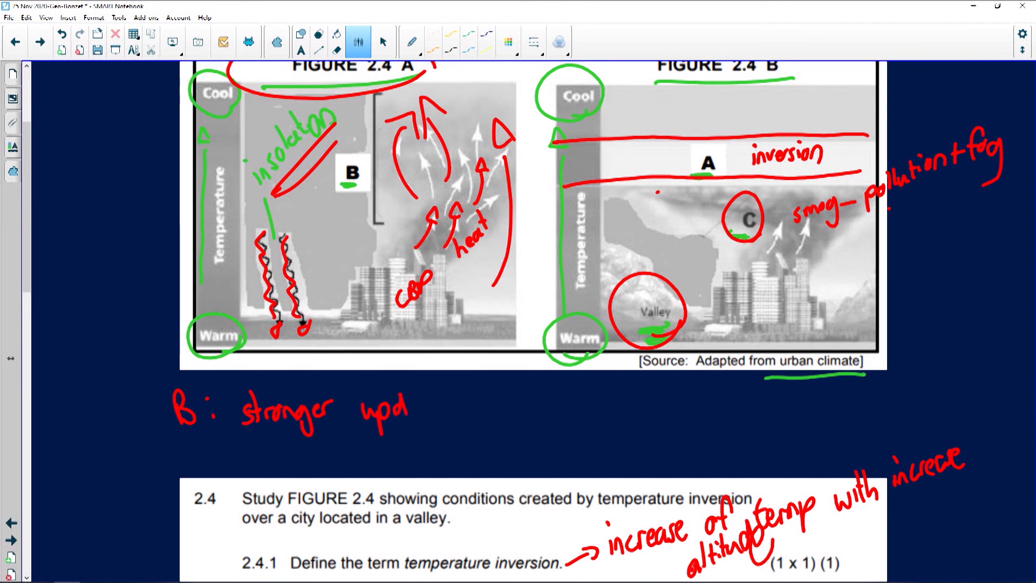
{"action": "type", "text": "rafts"}
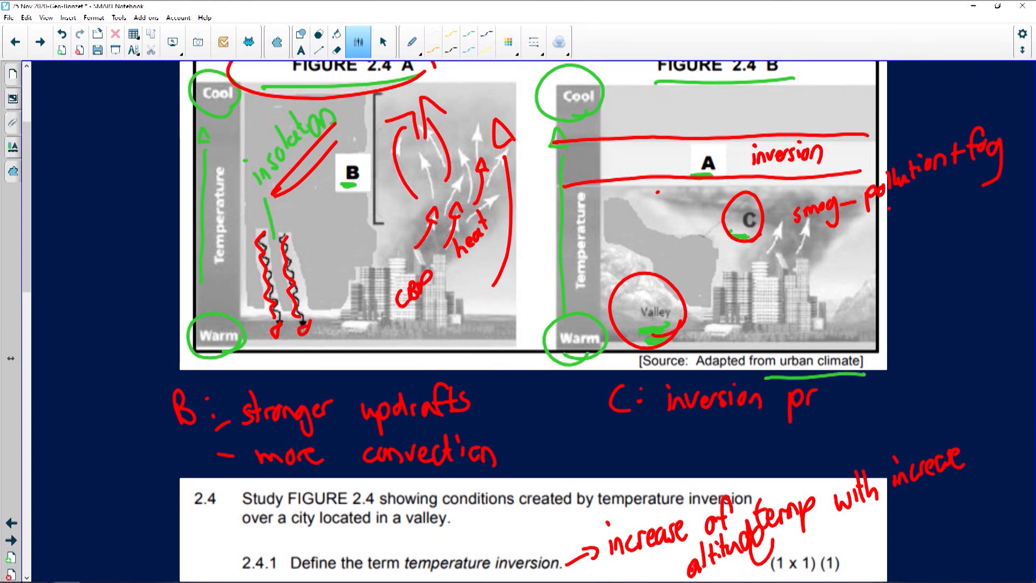
Write 'C: inversion prevents the smoke to escape - less' as the C answer
{"action": "type", "text": "prevents the"}
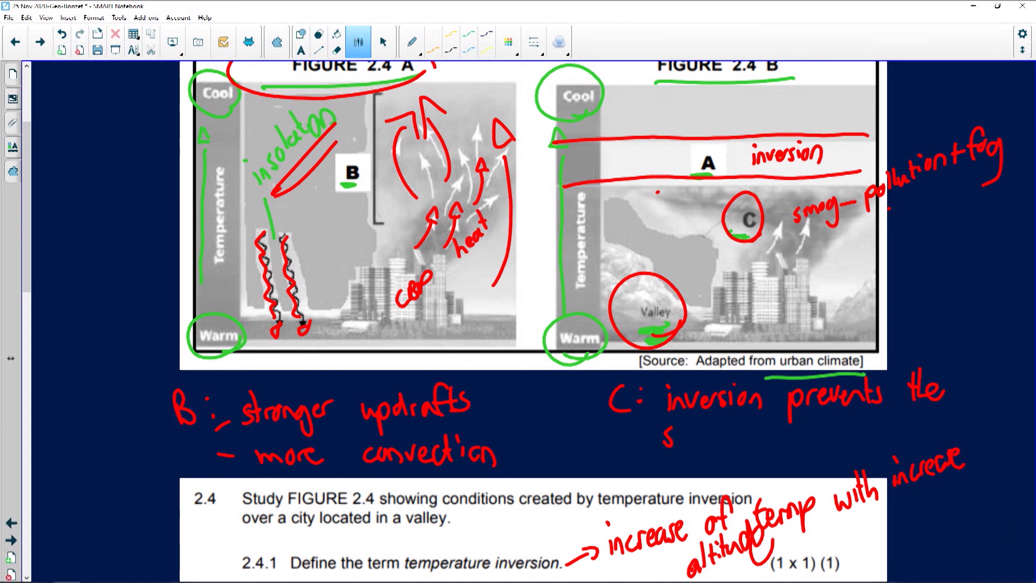
{"action": "type", "text": "smoke to escape"}
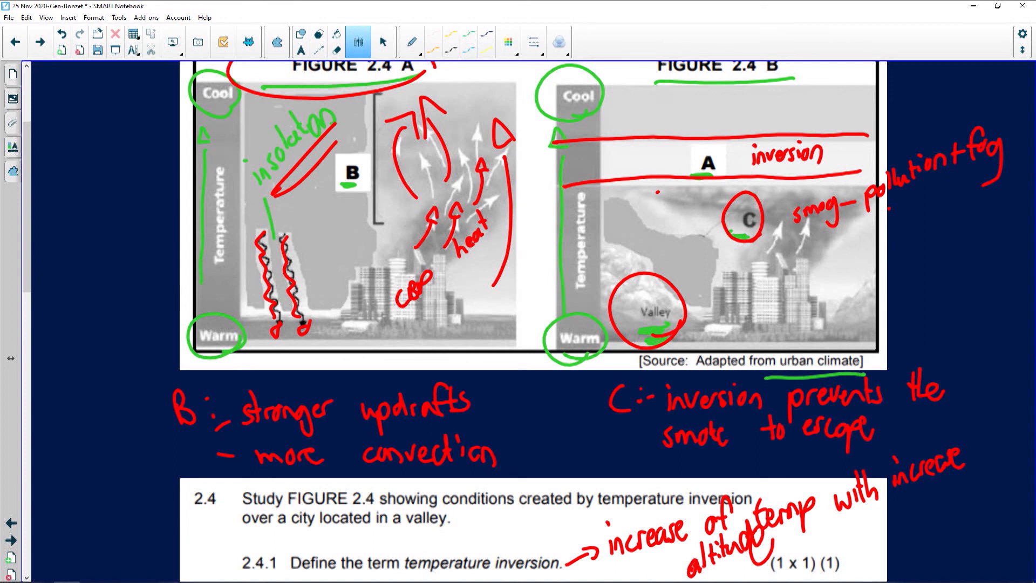
{"action": "type", "text": "- less"}
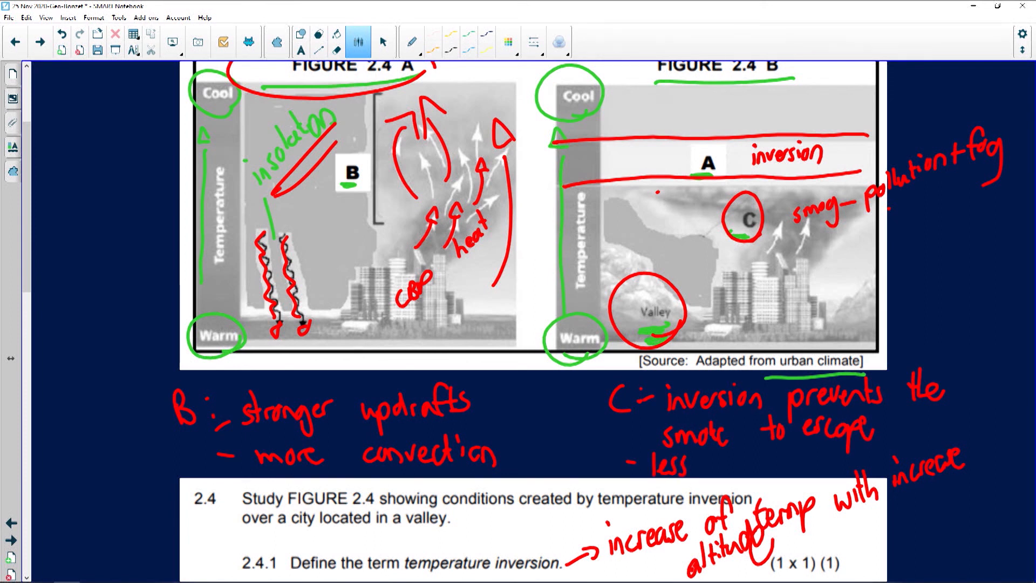